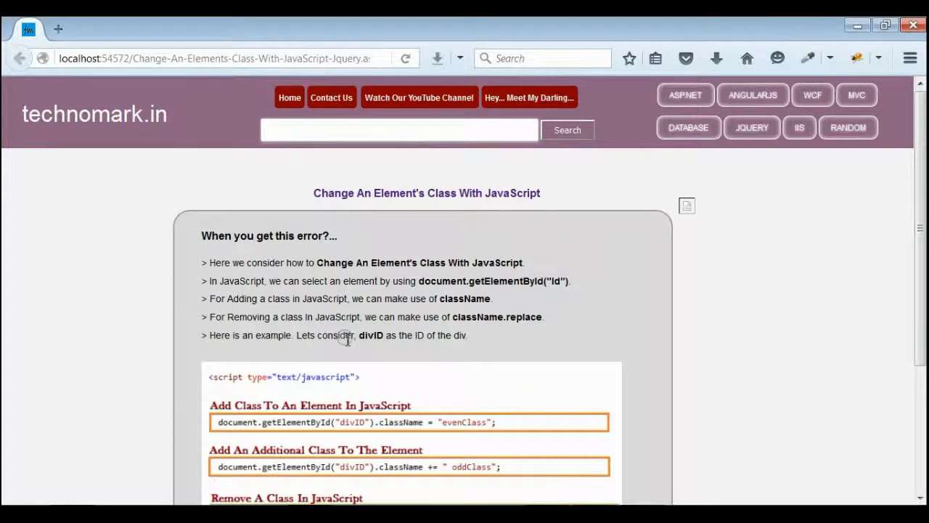
Highlight the className and className.replace terms in the tutorial article.
double_click(465, 281)
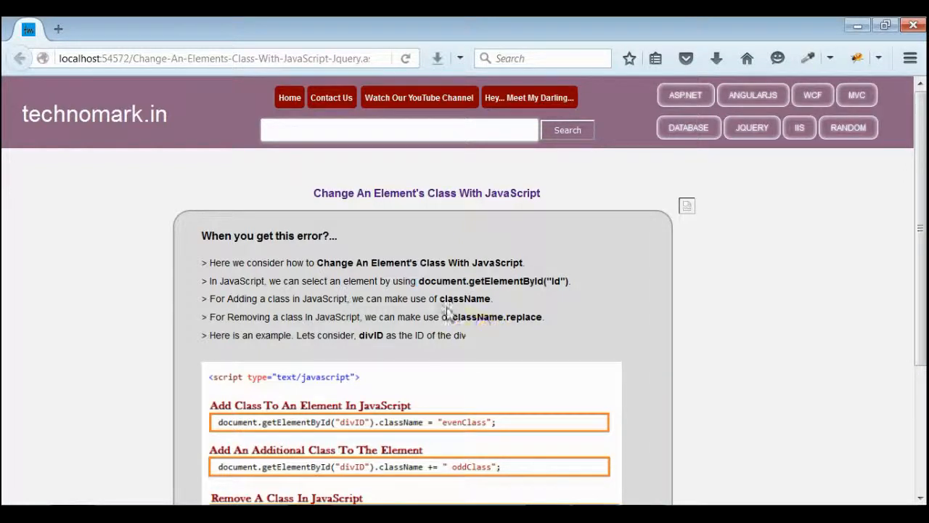
double_click(464, 298)
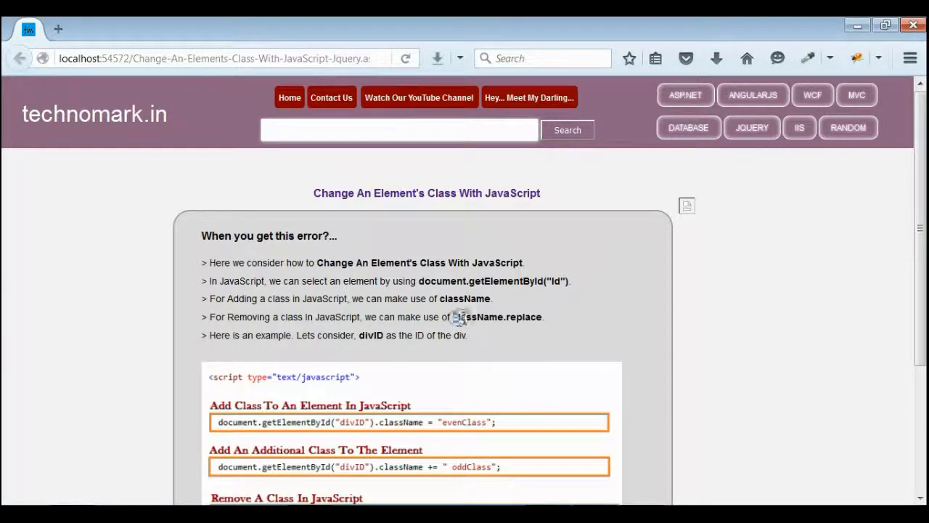
double_click(497, 316)
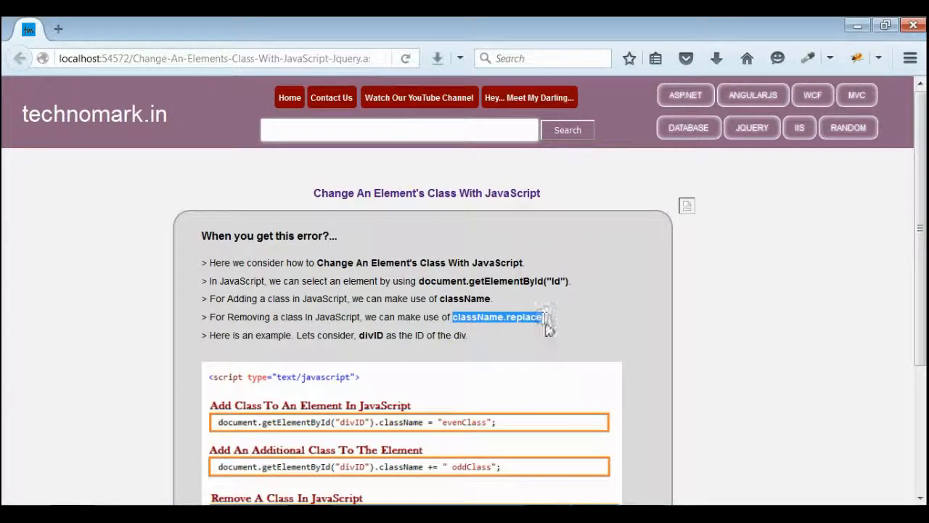
click(530, 353)
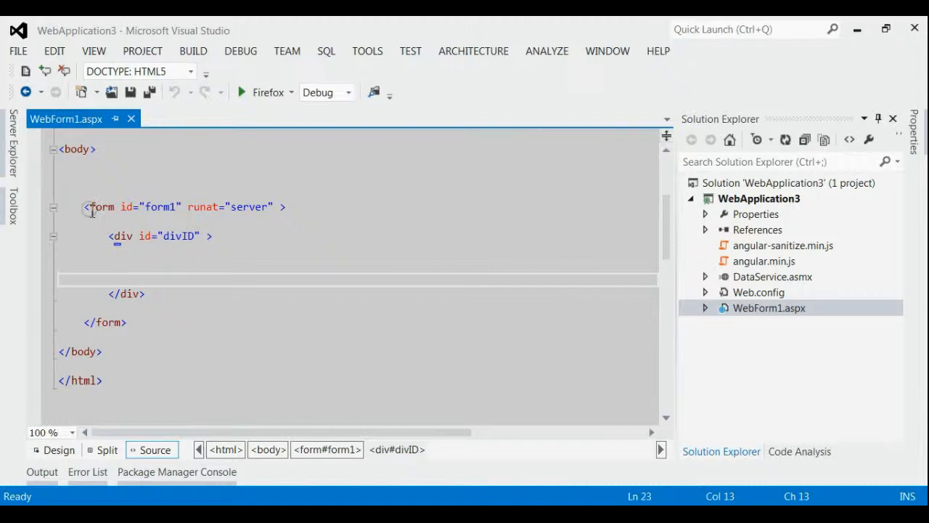
mouse_move(109, 240)
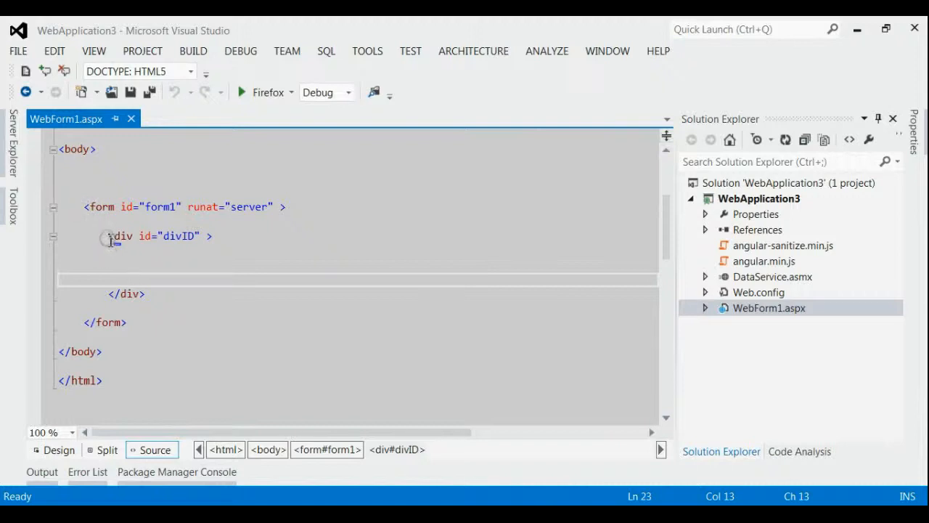
Add document.getElementById("divID").className = "evenClass"; to the script and run the page in Firefox.
drag(109, 236, 153, 294)
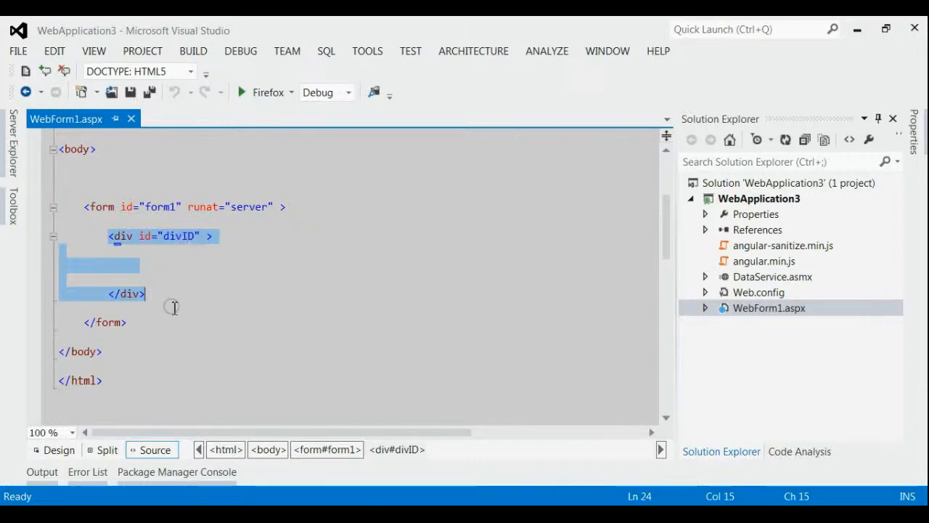
mouse_move(165, 249)
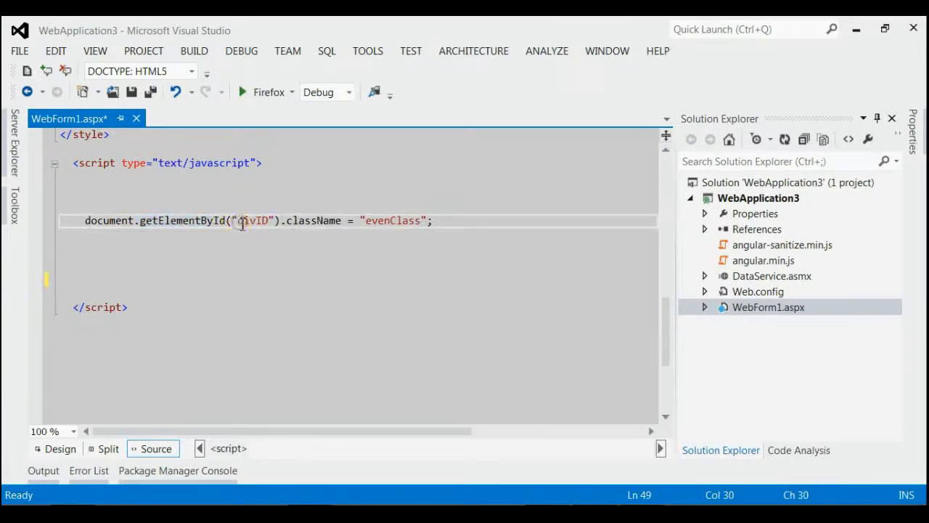
double_click(254, 220)
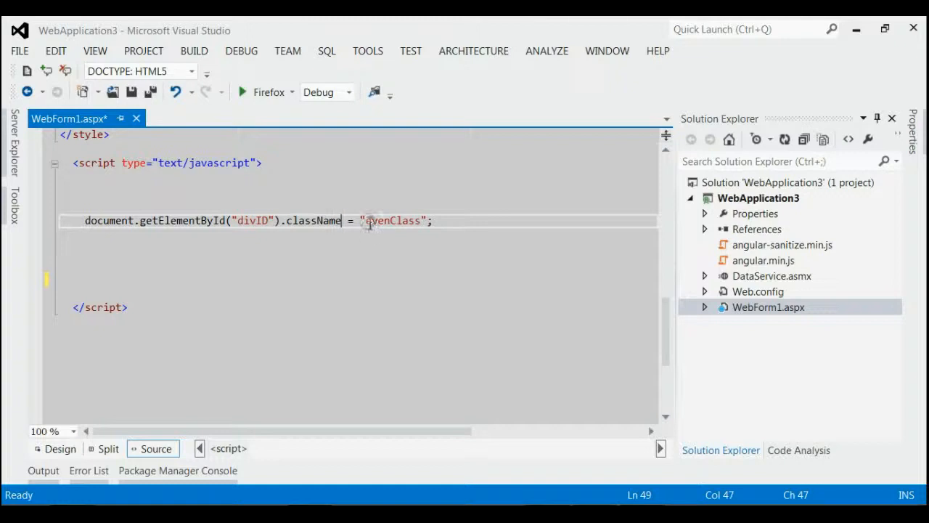
scroll(up, 3)
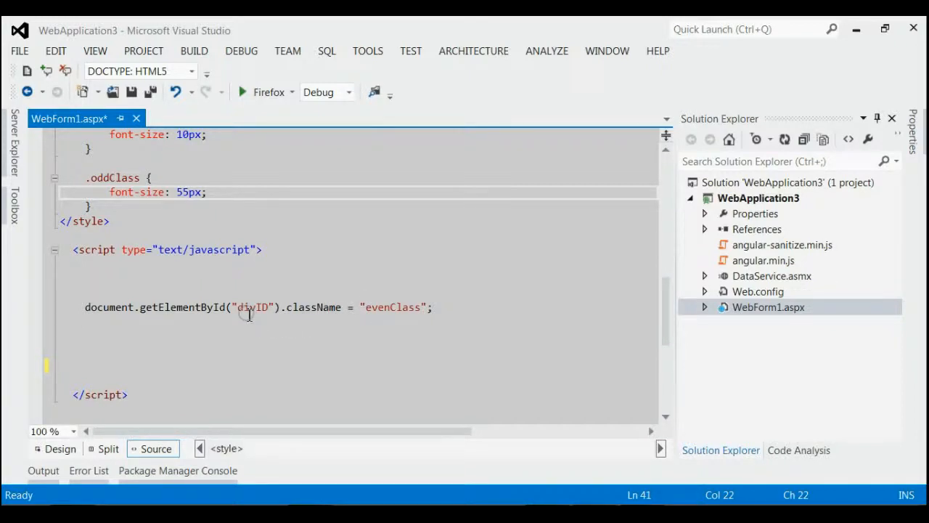
mouse_move(297, 312)
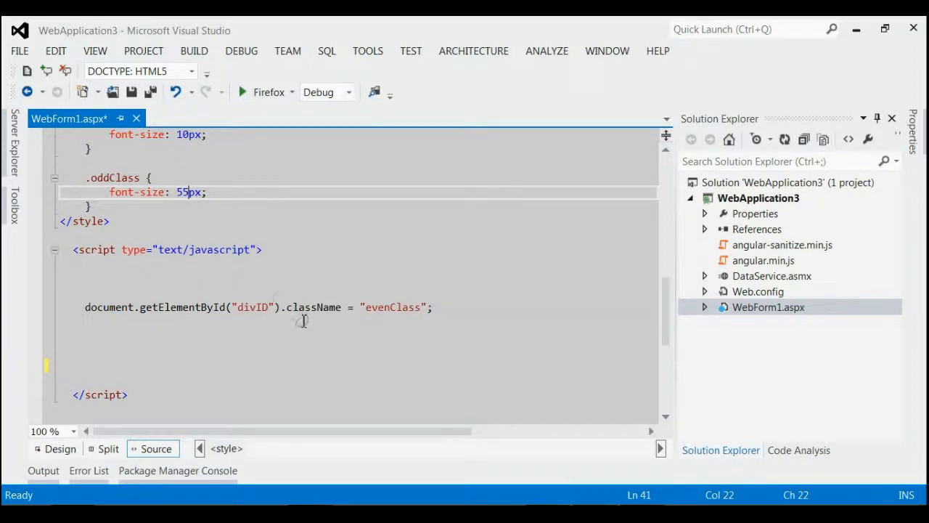
key(ctrl+s)
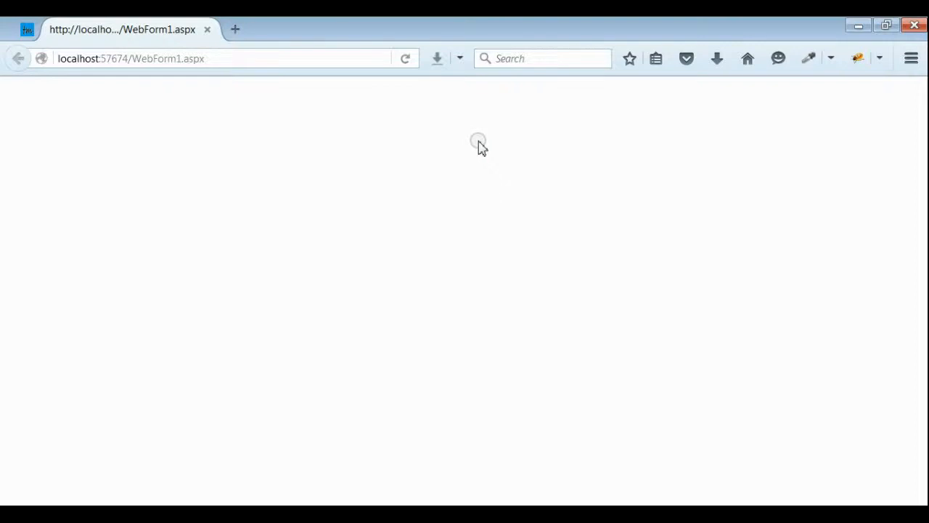
mouse_move(757, 143)
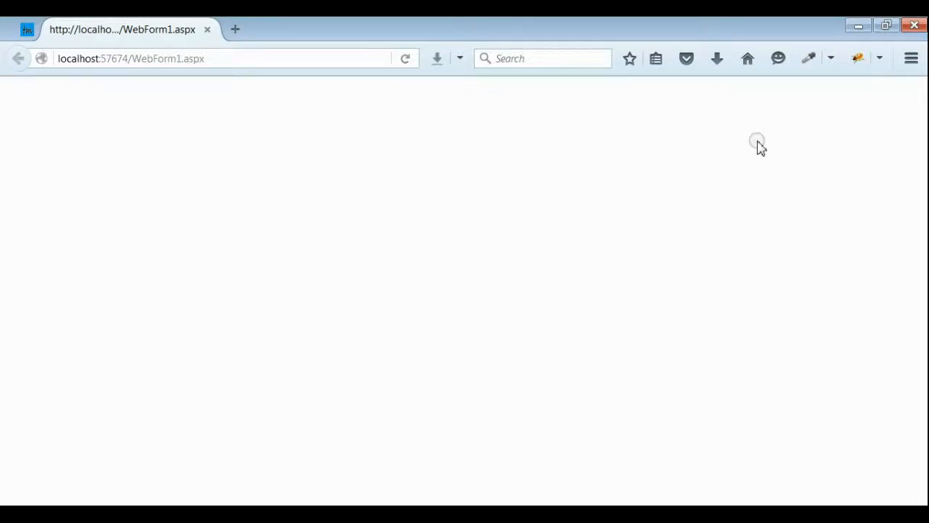
mouse_move(857, 73)
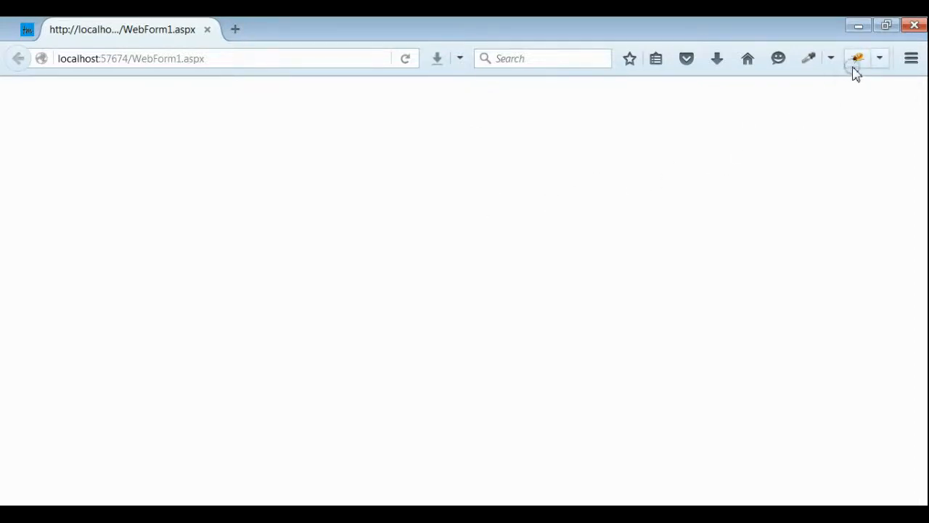
mouse_move(857, 59)
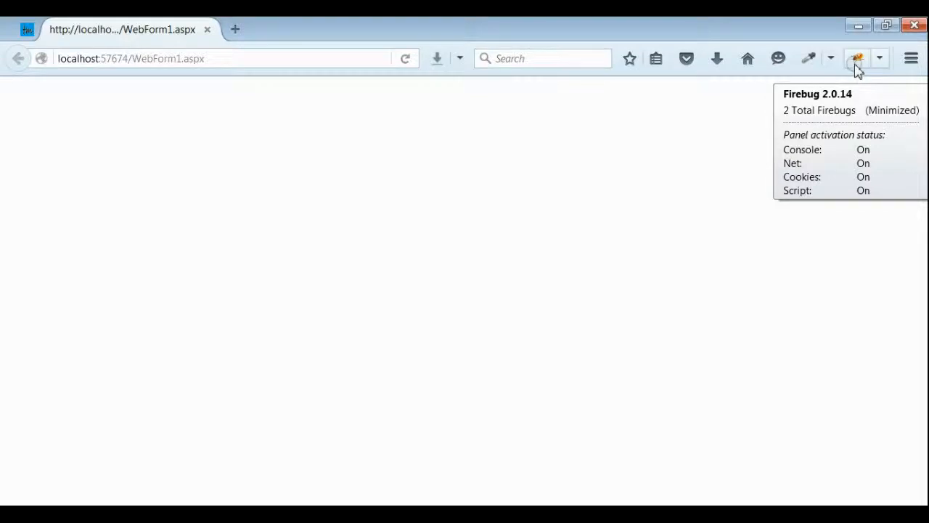
Expand body and form in Firebug's HTML tree to show div#divID with evenClass at 10px.
click(858, 59)
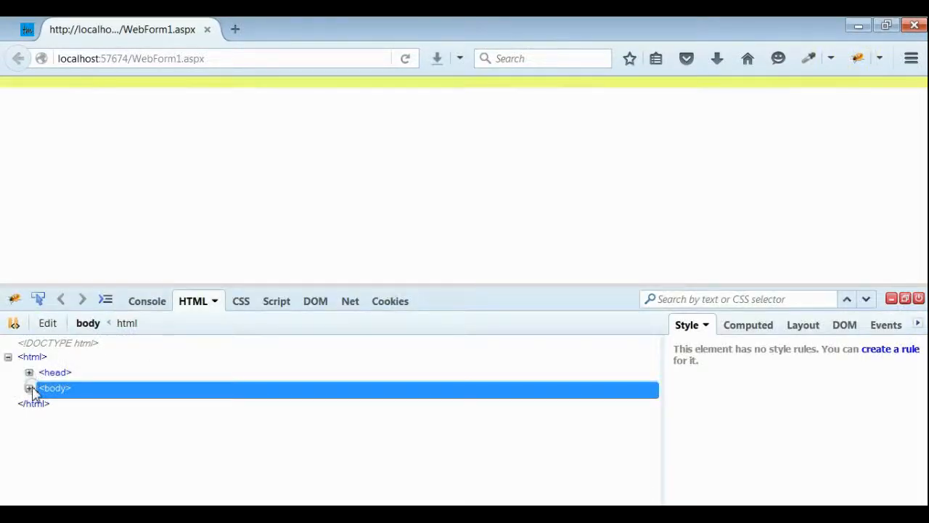
click(29, 388)
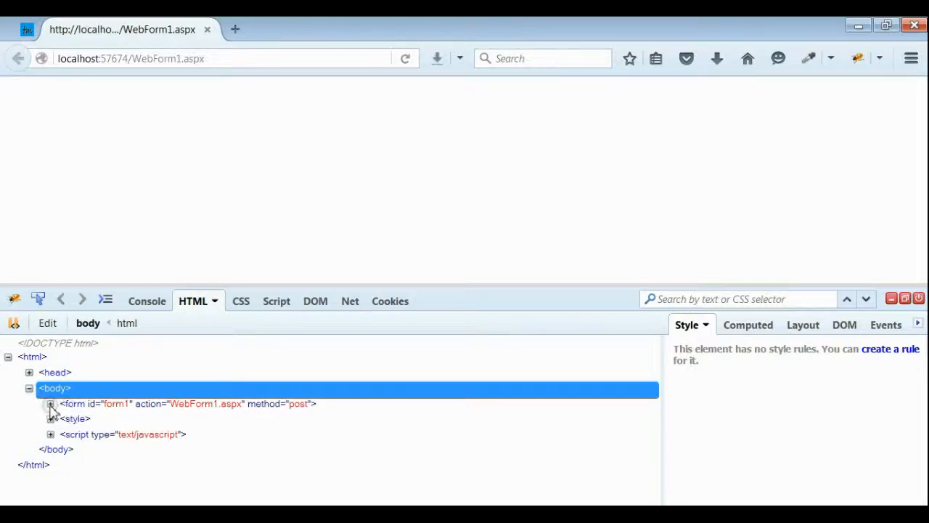
click(50, 404)
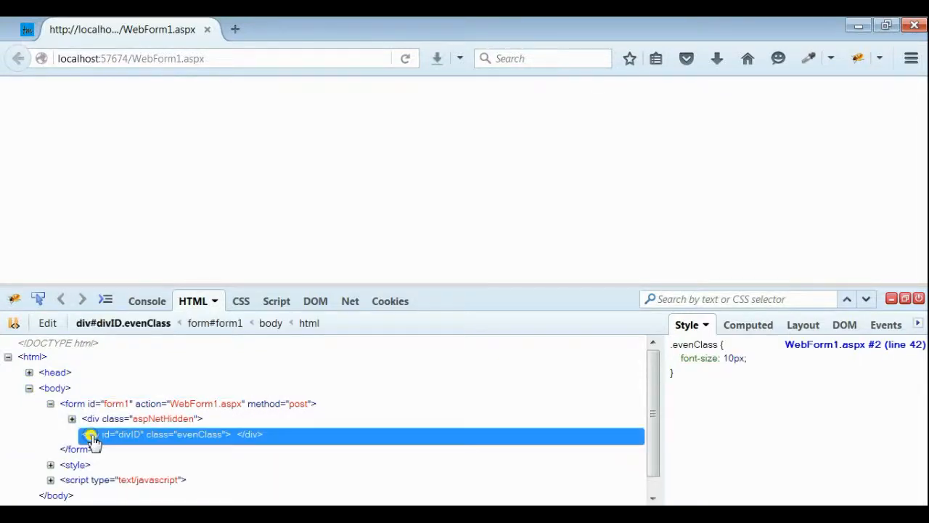
mouse_move(171, 446)
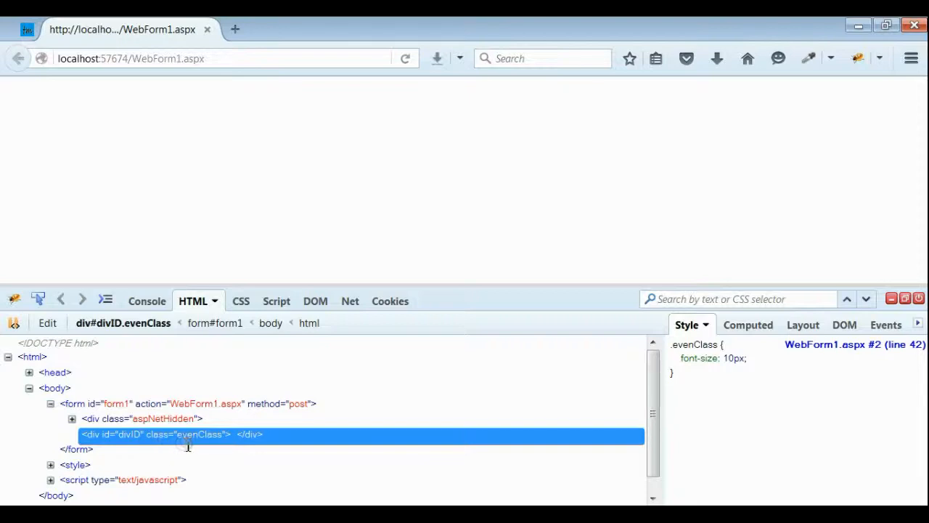
mouse_move(202, 441)
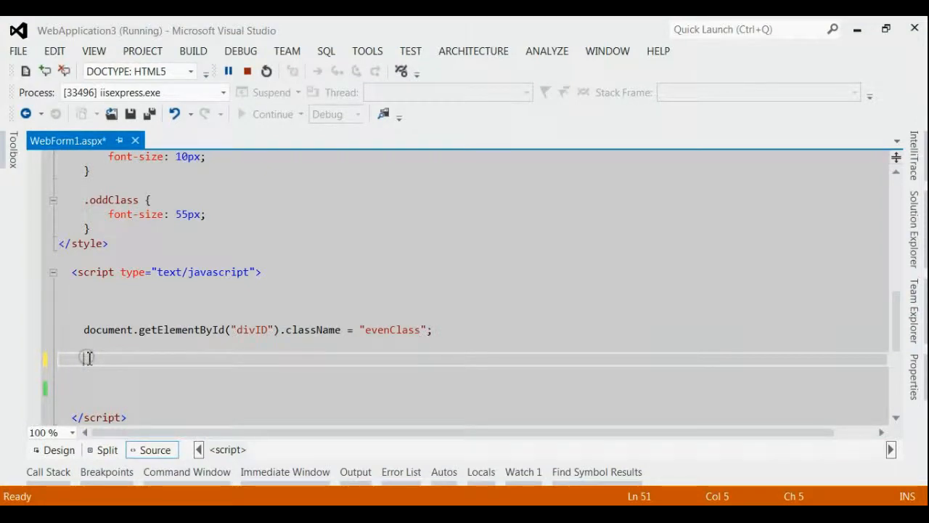
Paste a second className line and change it to += " oddClass".
right_click(88, 357)
text(document.getElementById("divID").className += " oddClass";)
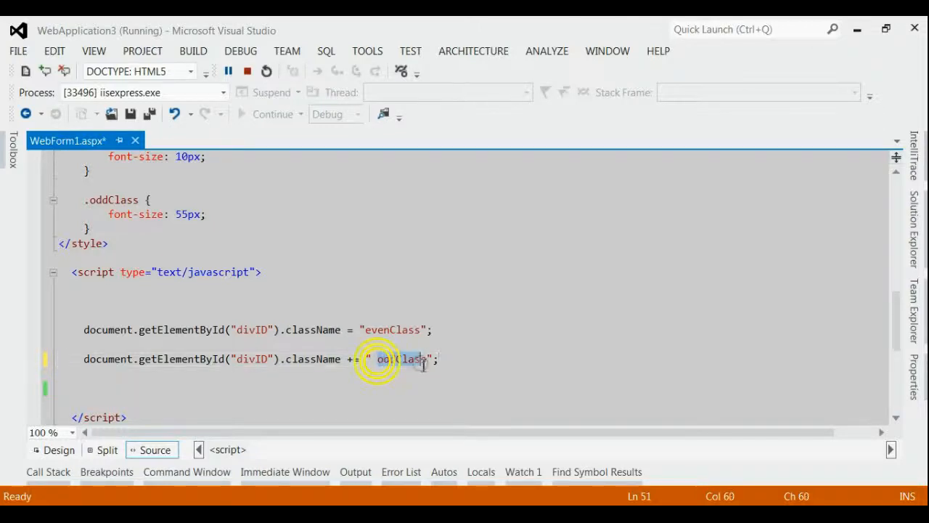
double_click(400, 359)
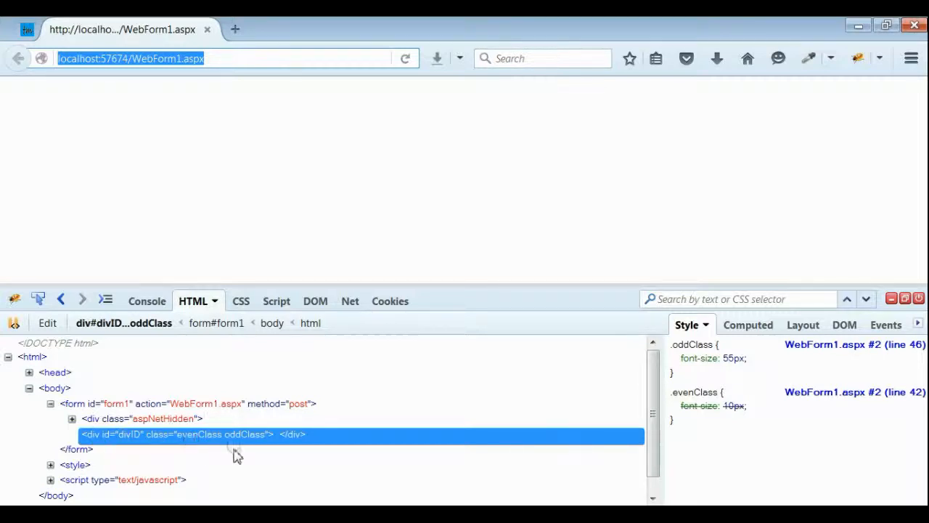
mouse_move(245, 441)
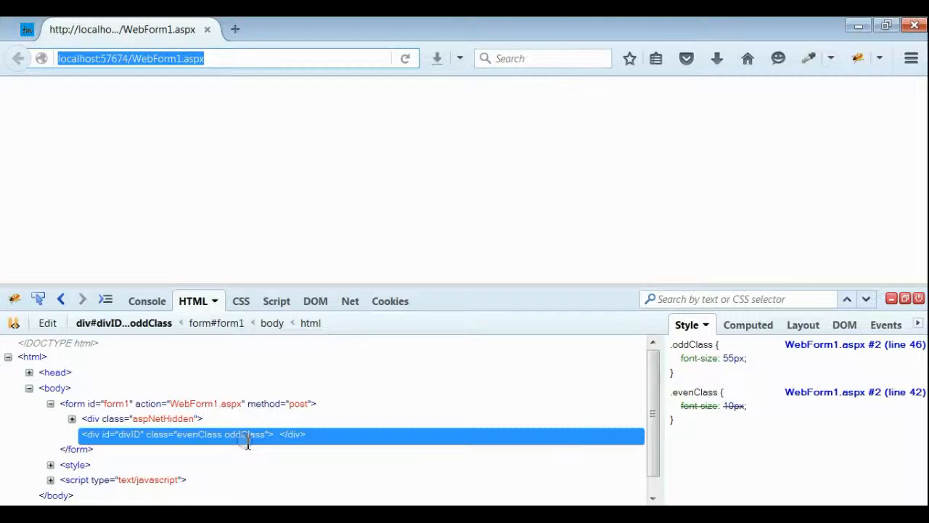
mouse_move(213, 441)
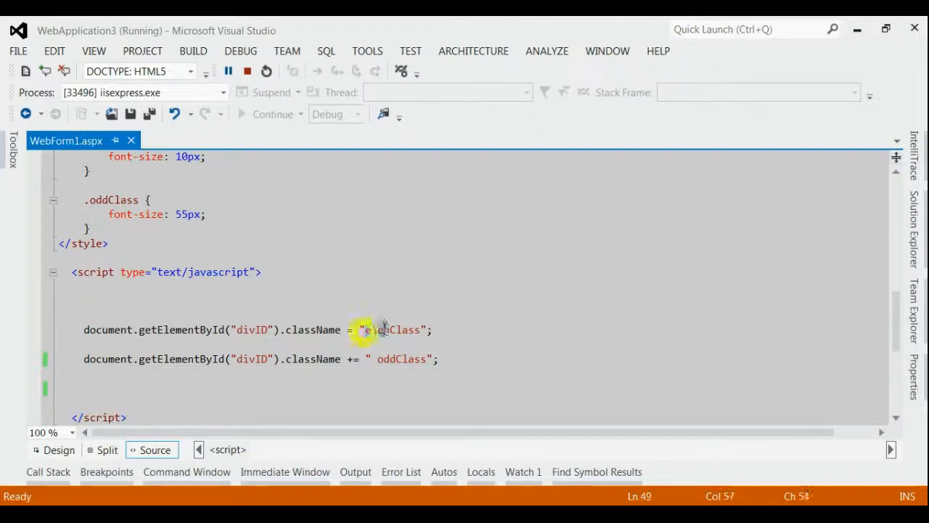
Paste the className.replace(/(?:^|\s)evenClass(?!\S)/g, '') statement below and save WebForm1.aspx.
double_click(392, 330)
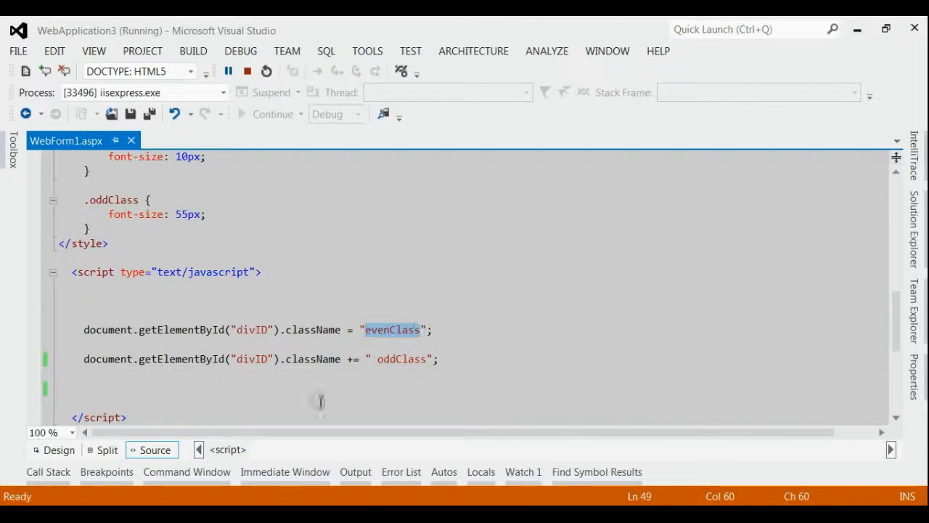
click(91, 388)
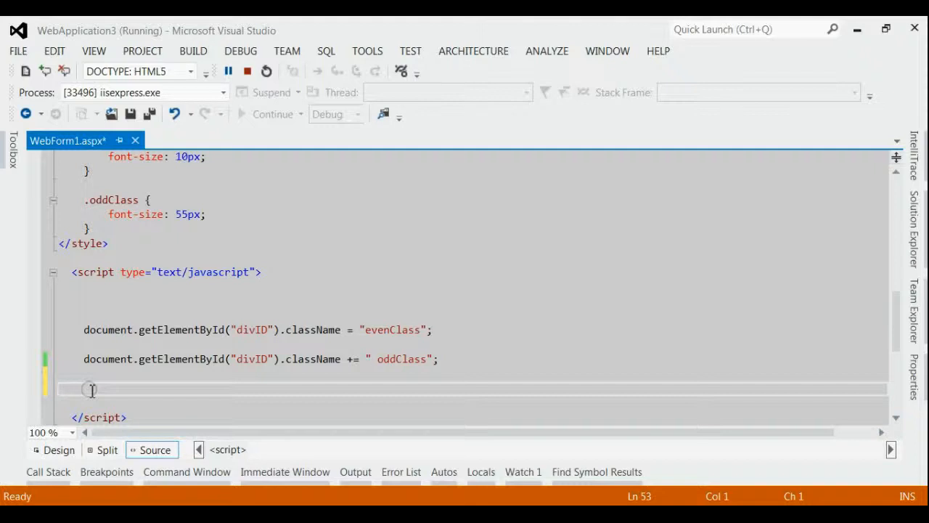
right_click(91, 390)
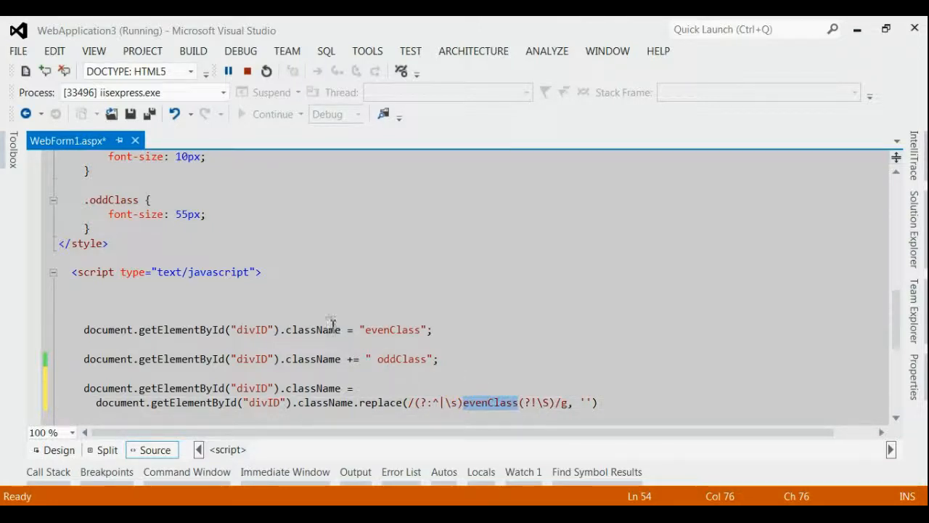
key(ctrl+s)
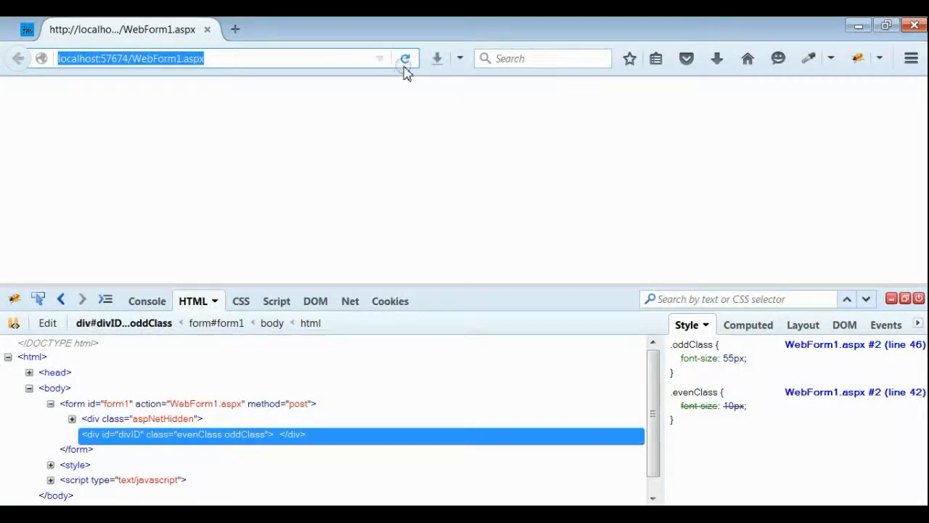
Reload Firefox so Firebug shows divID with only oddClass and the 55px rule.
click(404, 58)
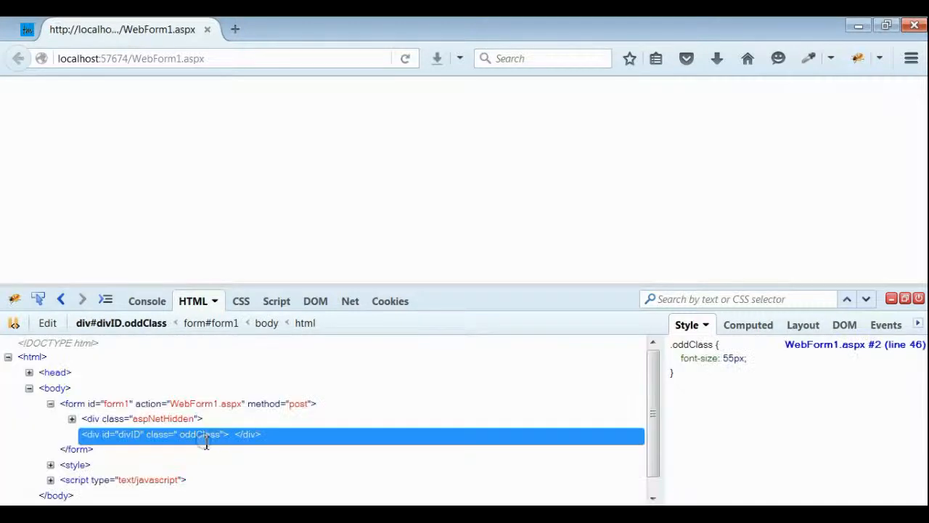
mouse_move(157, 444)
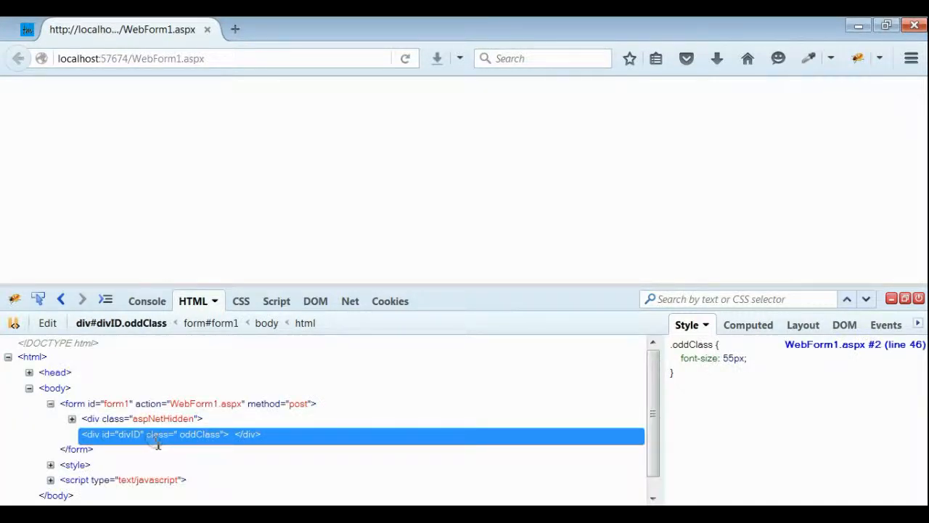
mouse_move(189, 446)
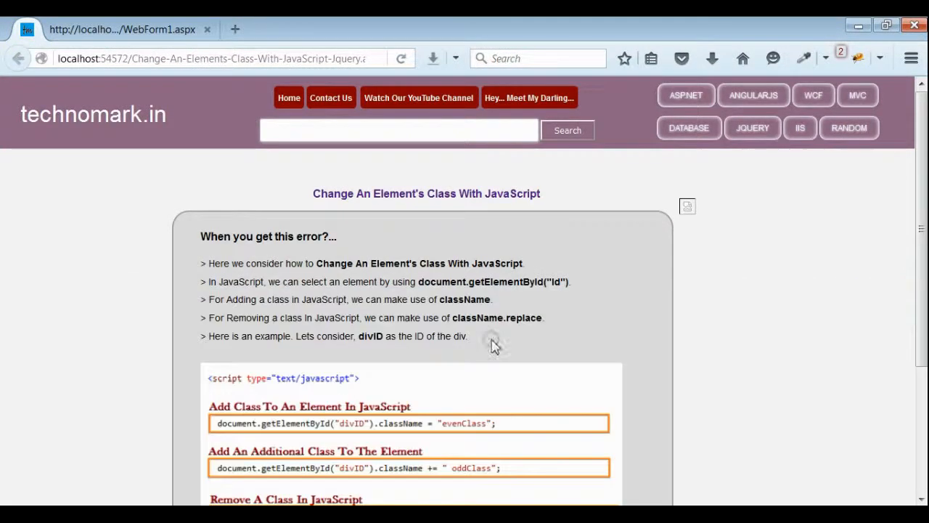
Scroll through the technomark.in article's JavaScript and jQuery addClass/removeClass examples.
scroll(down, 3)
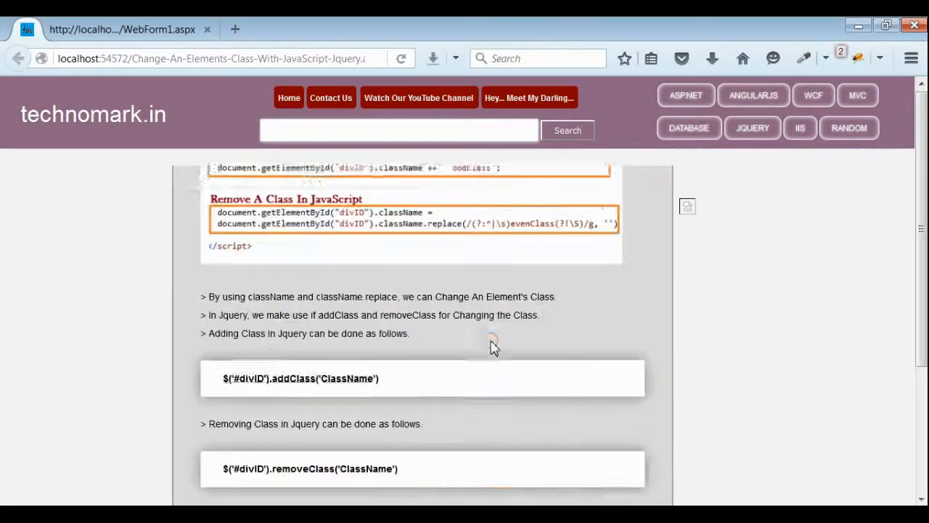
scroll(down, 3)
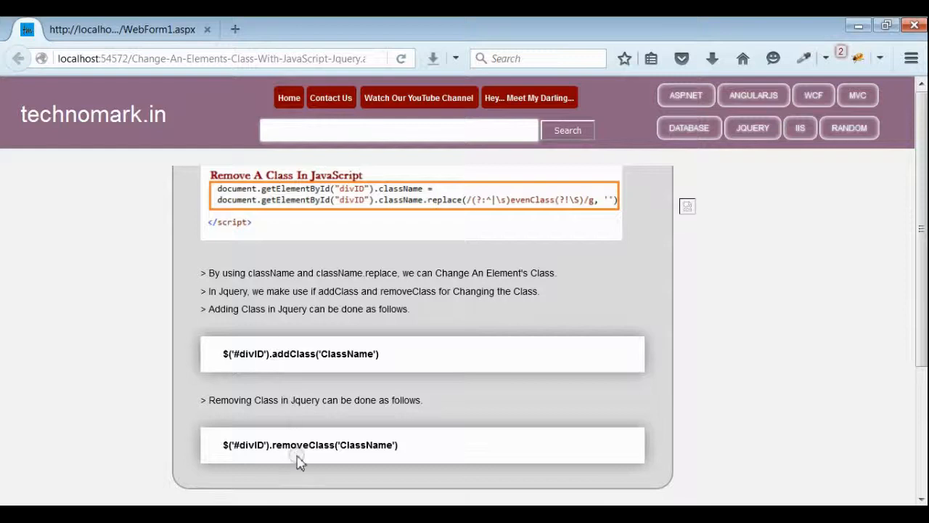
mouse_move(296, 358)
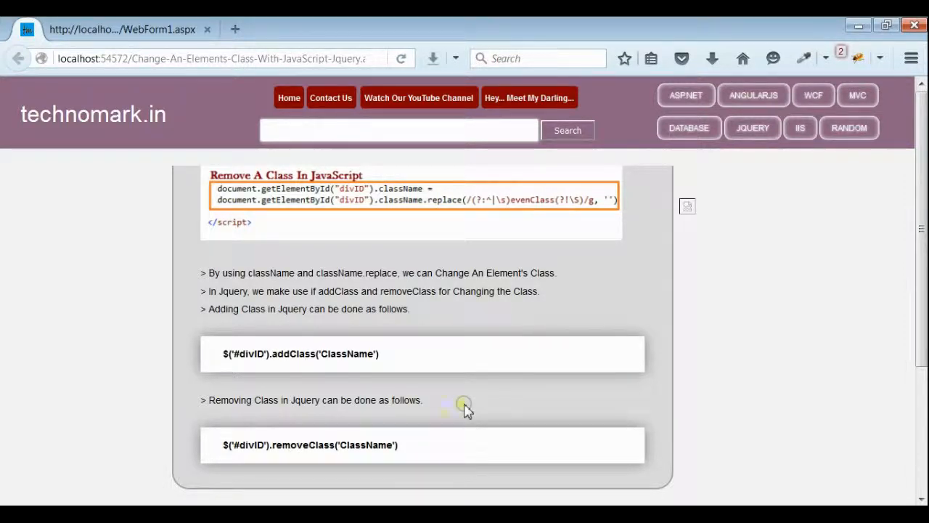
scroll(up, 3)
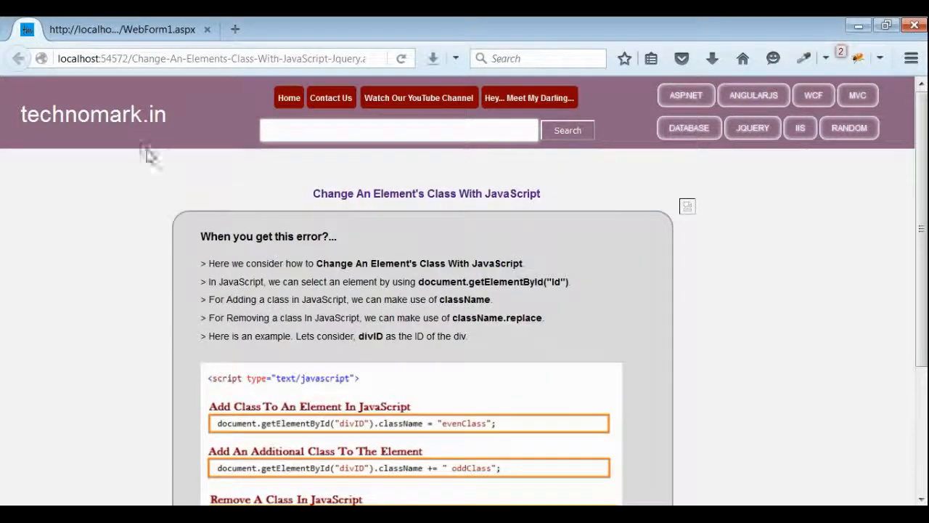
mouse_move(142, 132)
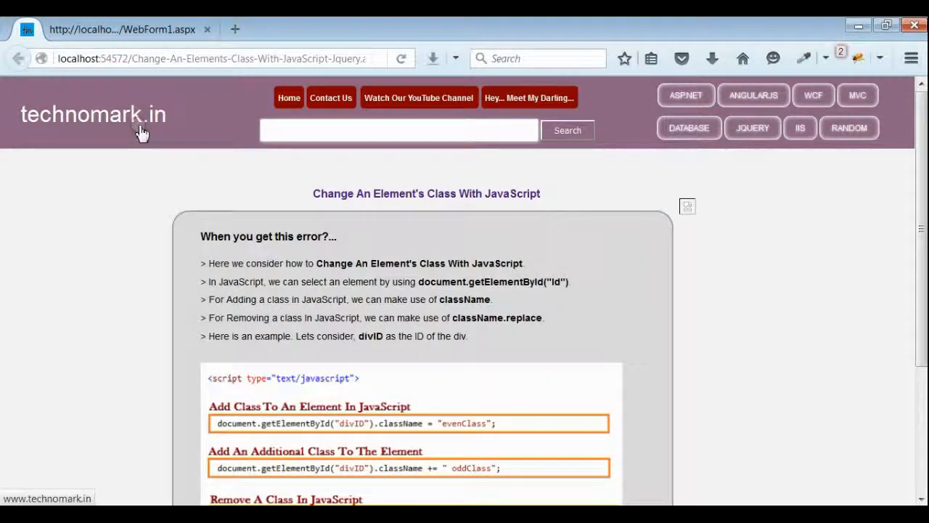